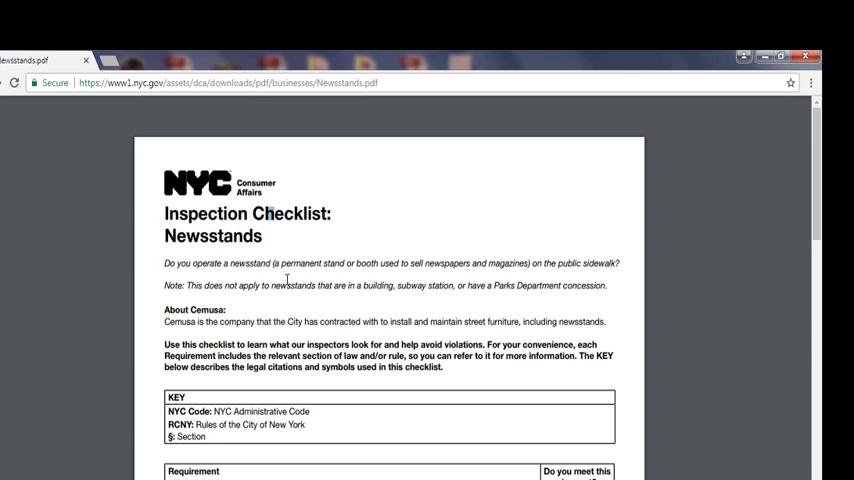
scroll(down, 3)
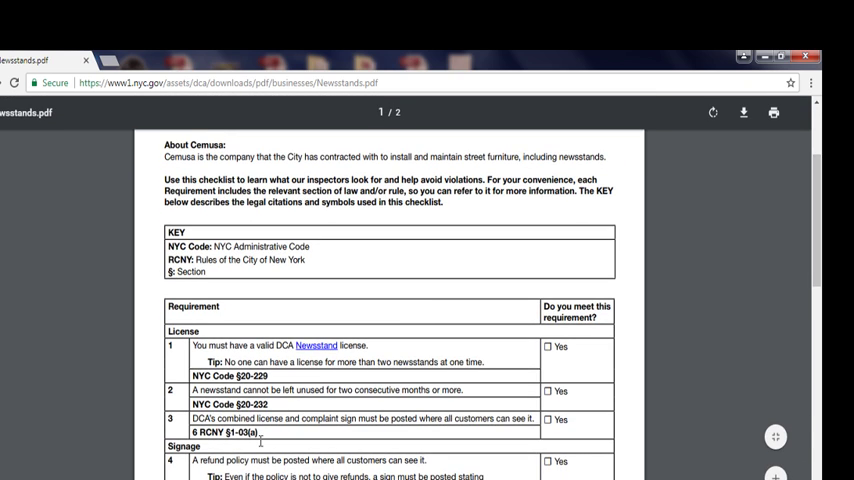
scroll(up, 3)
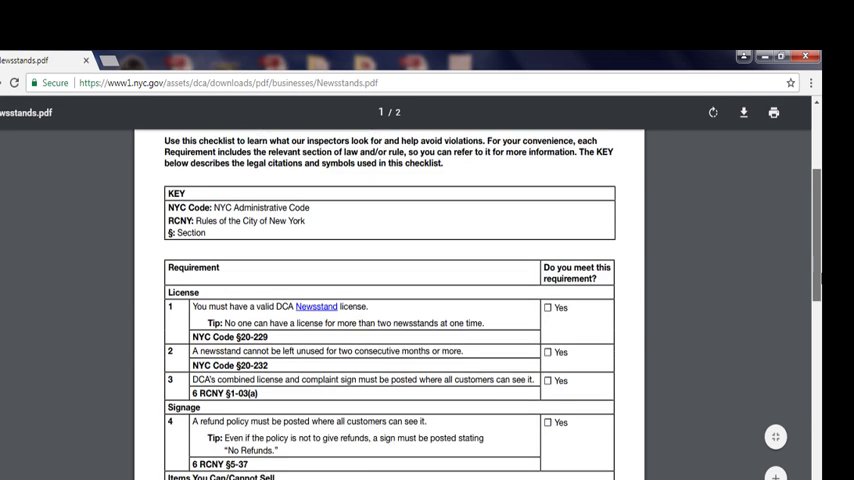
scroll(down, 3)
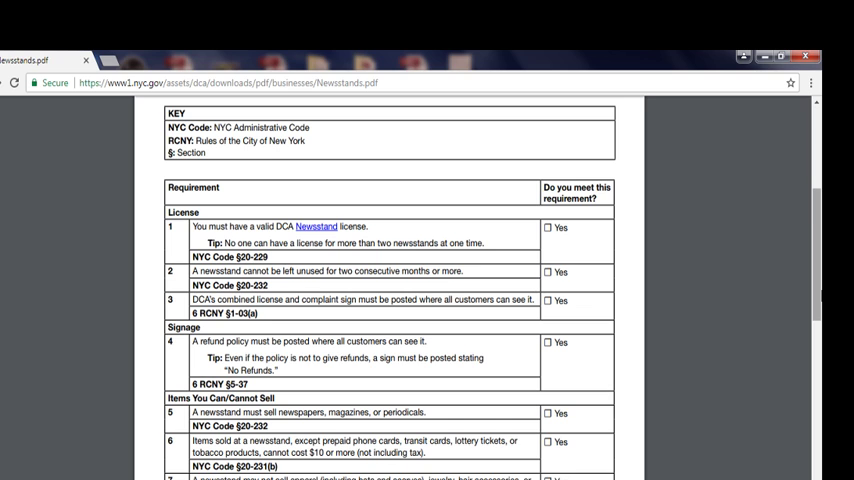
scroll(down, 3)
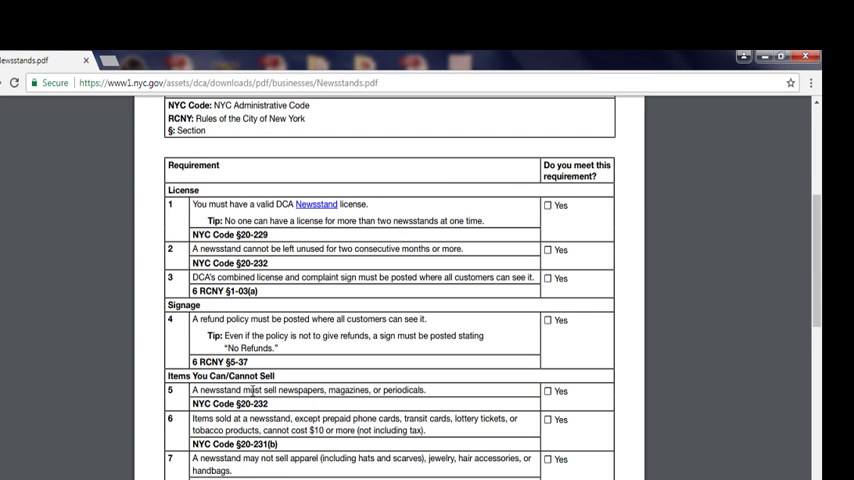
mouse_move(344, 448)
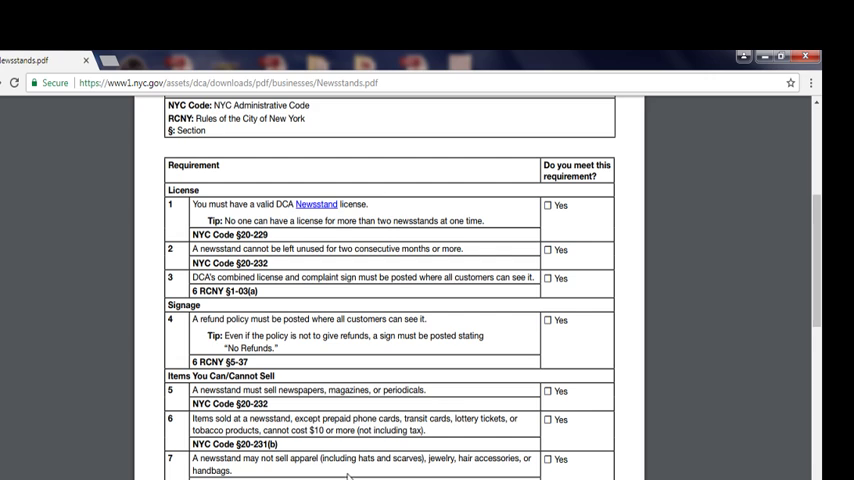
mouse_move(516, 468)
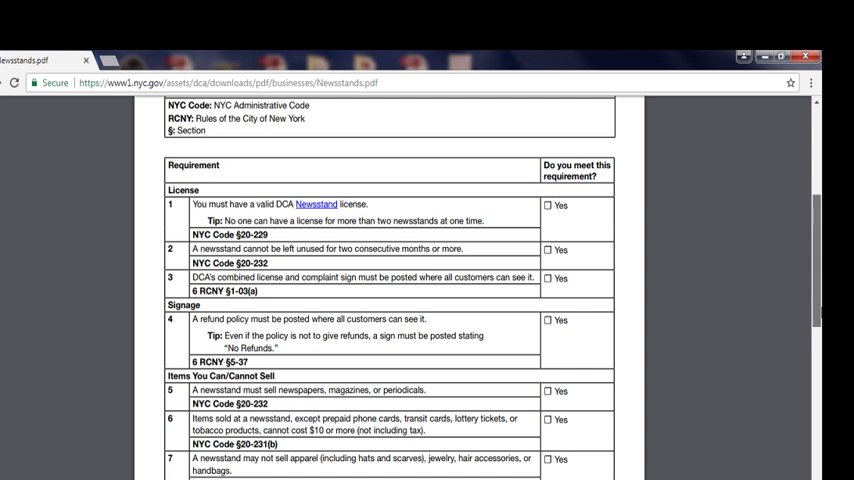
scroll(down, 3)
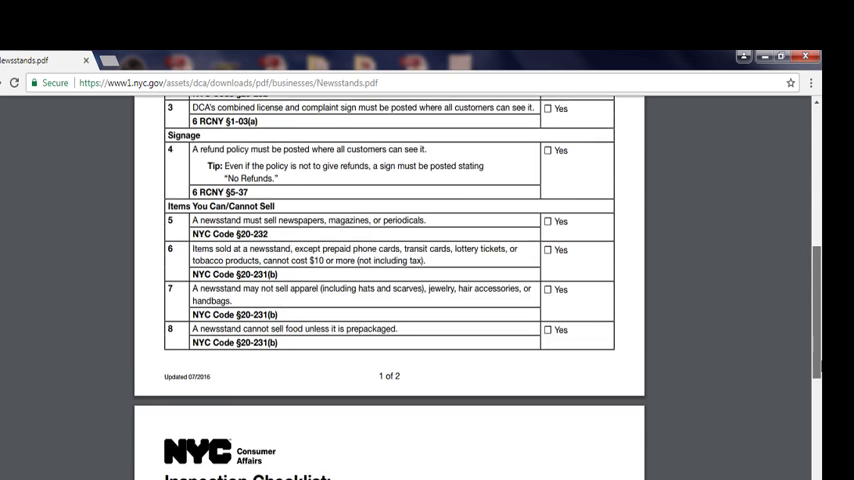
scroll(down, 3)
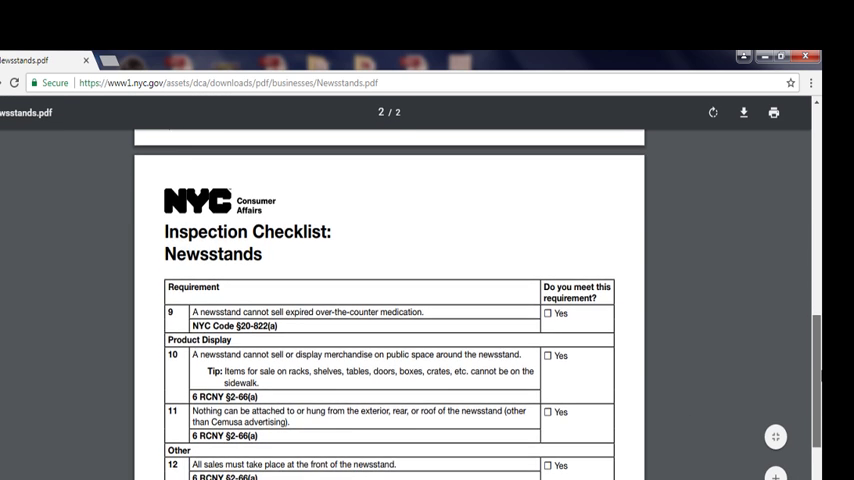
scroll(up, 3)
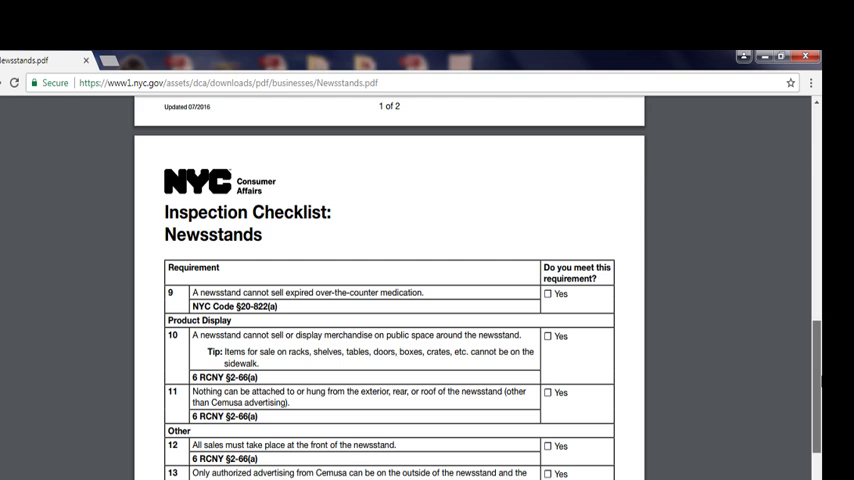
scroll(down, 3)
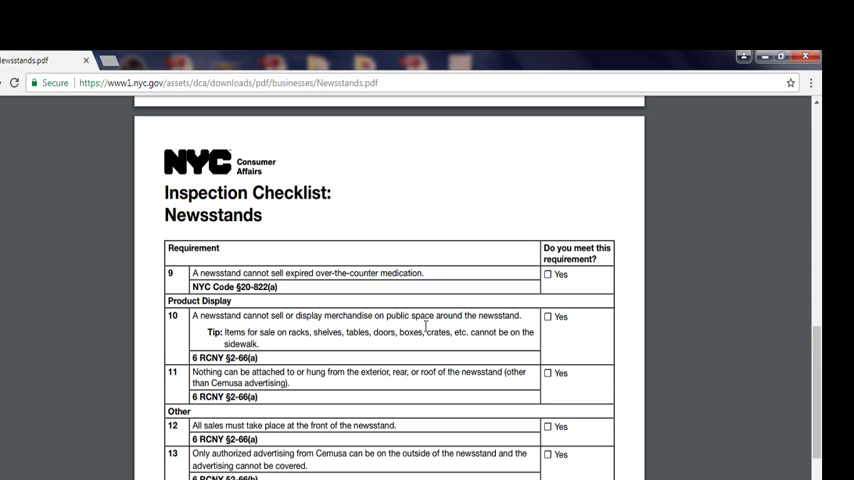
mouse_move(358, 344)
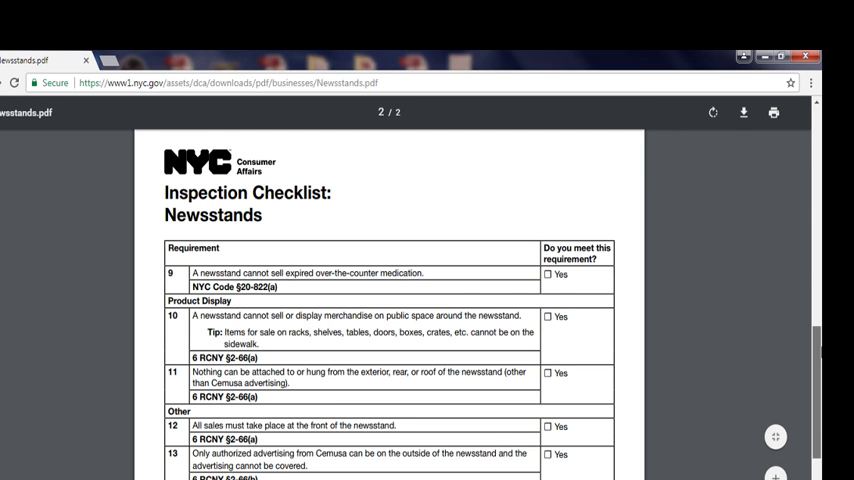
scroll(down, 3)
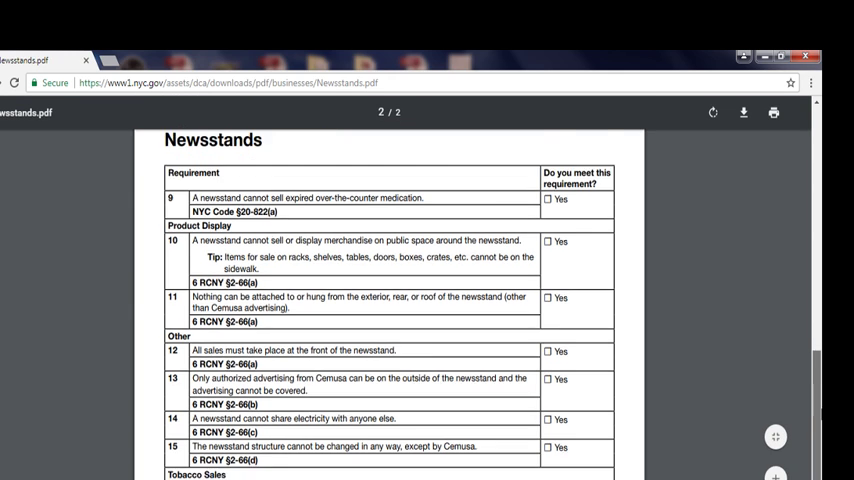
scroll(down, 3)
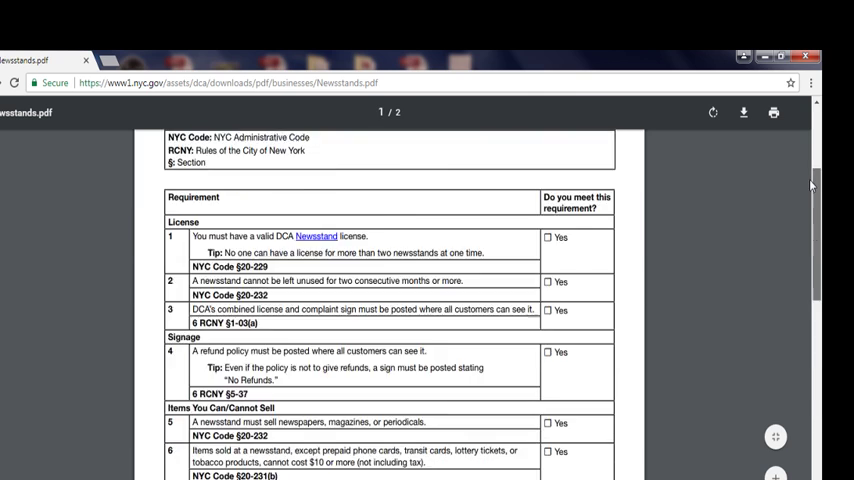
scroll(up, 3)
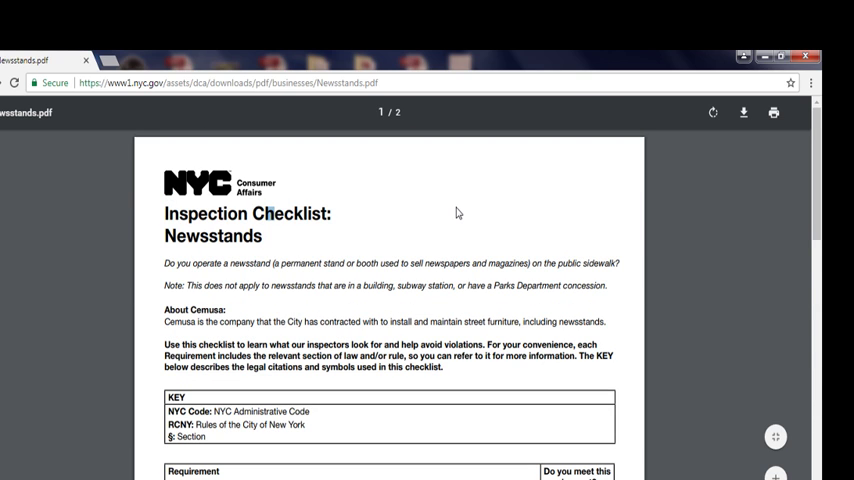